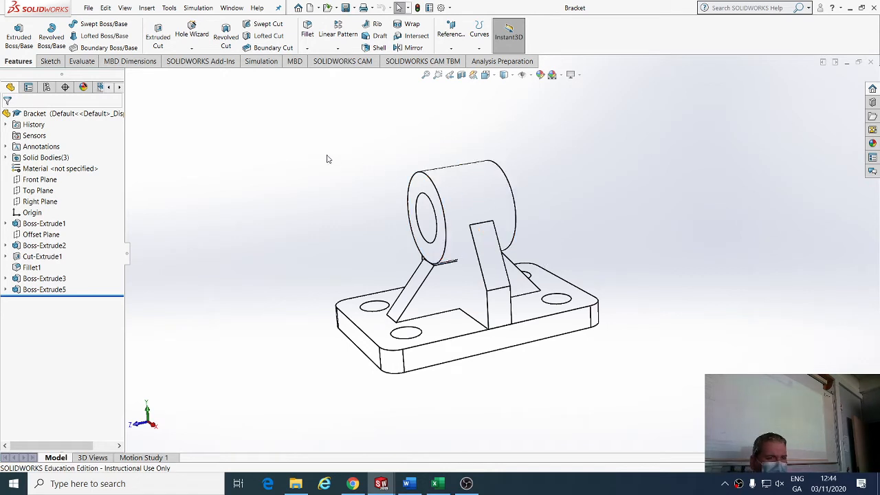
mouse_move(317, 156)
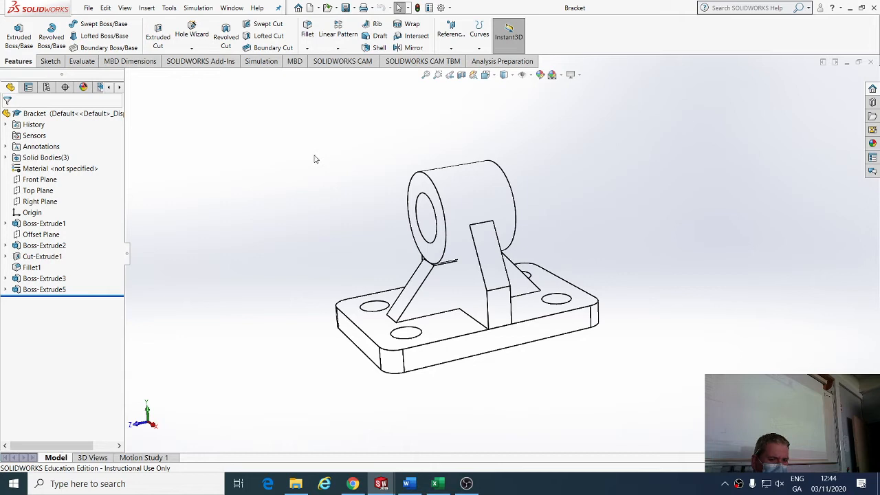
mouse_move(251, 154)
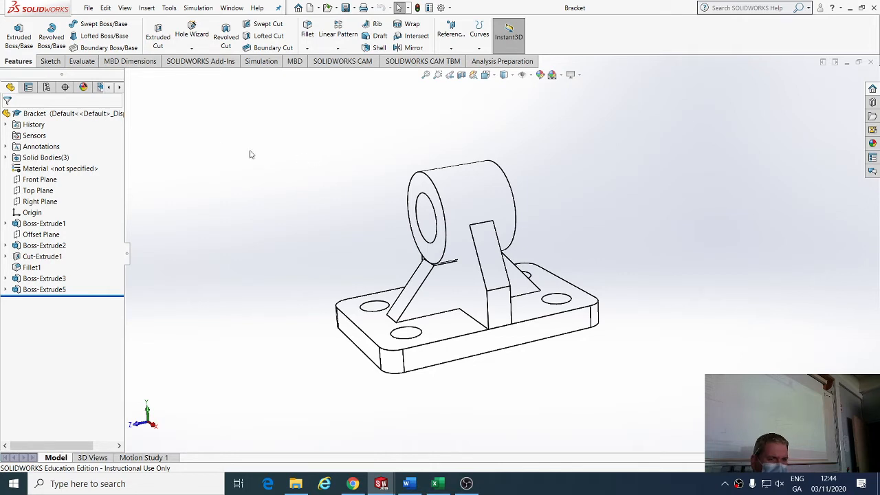
Step: Bring up the File menu commands with the Bracket part open
click(88, 8)
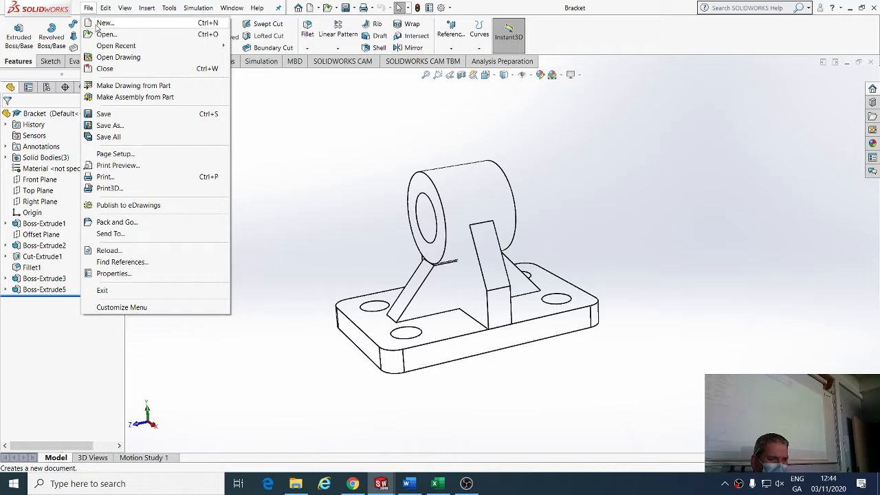
Step: Start a new document and choose Drawing as its type
click(105, 23)
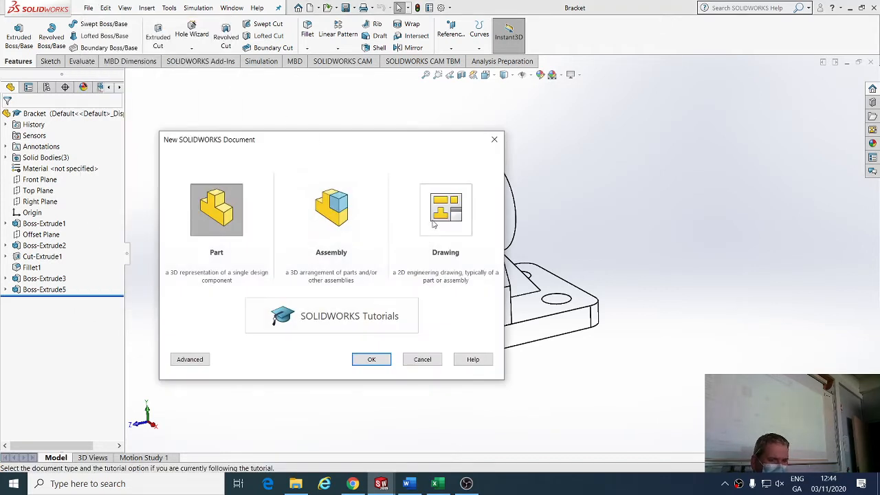
mouse_move(448, 227)
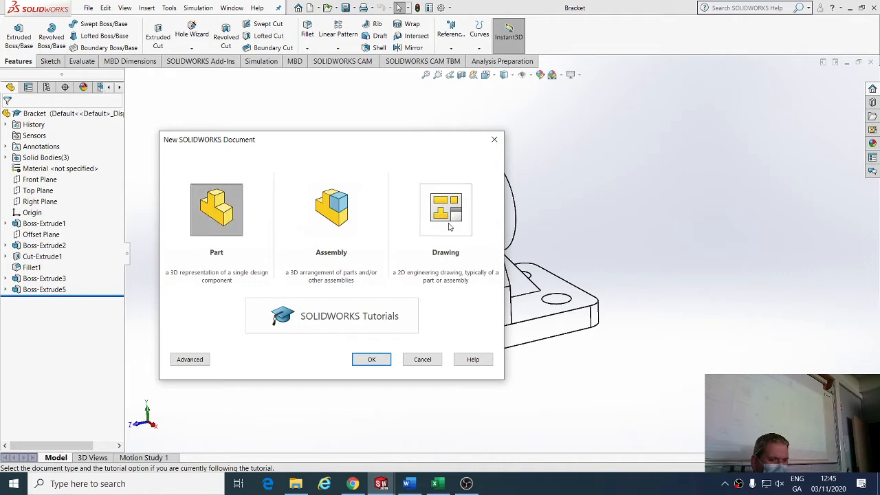
click(445, 210)
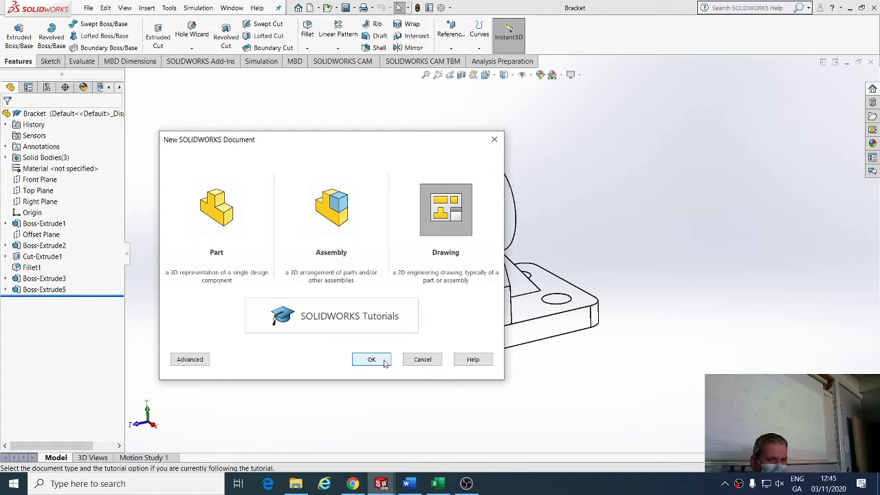
Step: Create the new drawing and select the A3 (ISO) standard sheet size
click(371, 359)
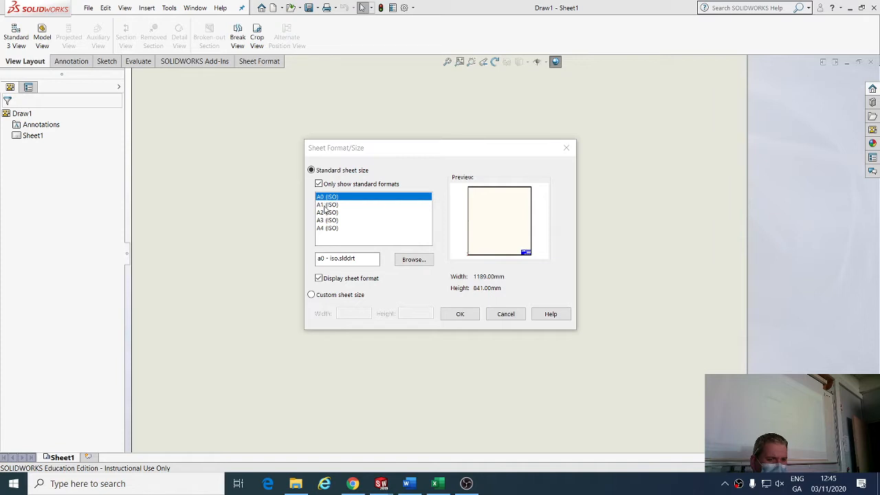
mouse_move(316, 227)
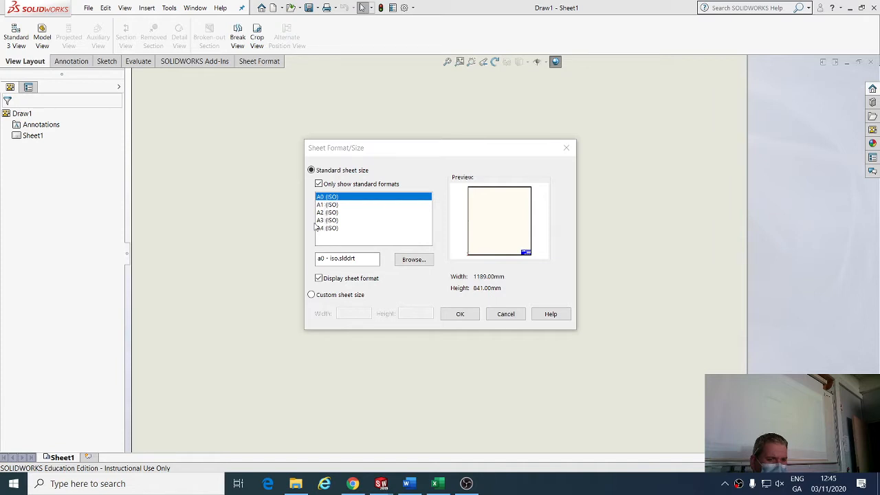
click(327, 220)
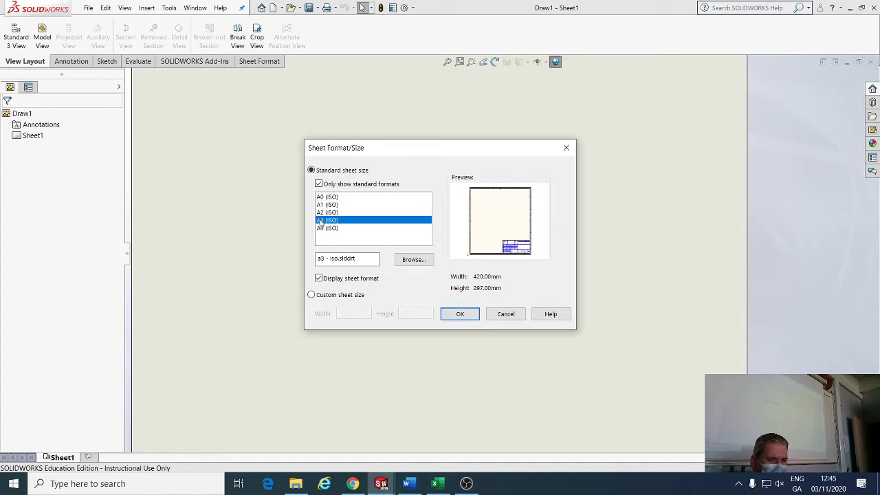
click(328, 228)
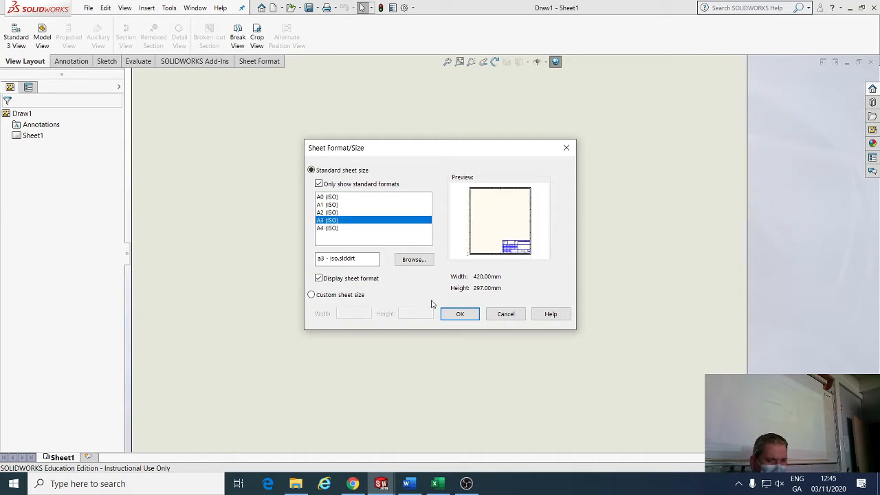
Step: Confirm the A3 (ISO) sheet, leaving Bracket ready under Model View
click(460, 314)
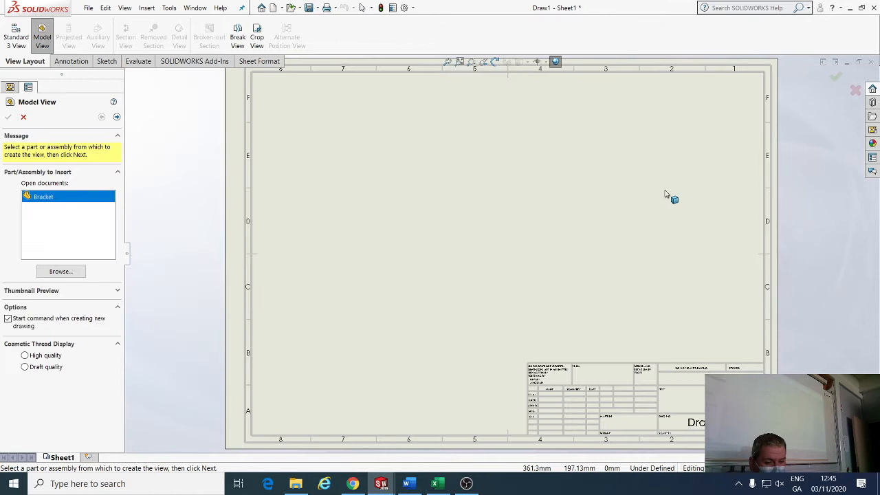
mouse_move(554, 201)
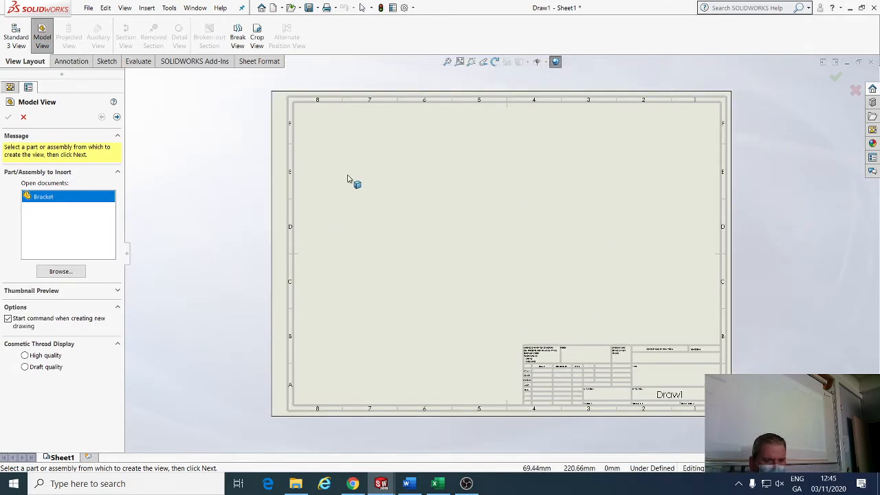
mouse_move(414, 353)
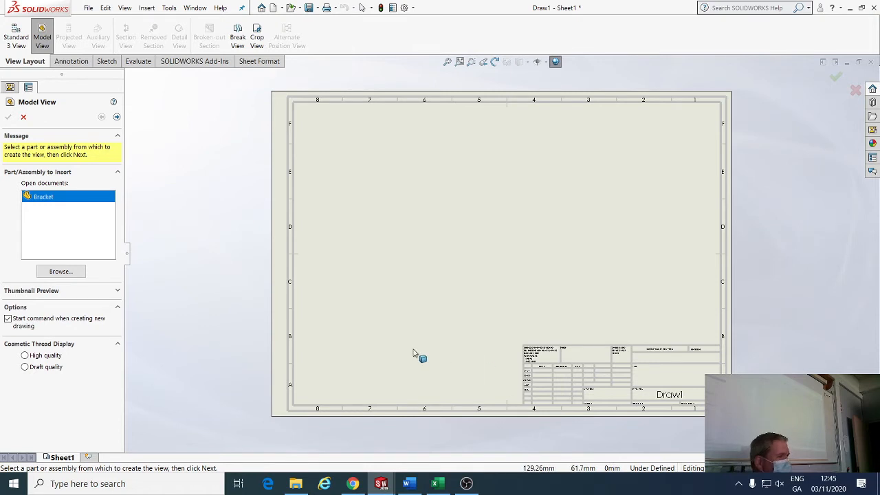
mouse_move(86, 264)
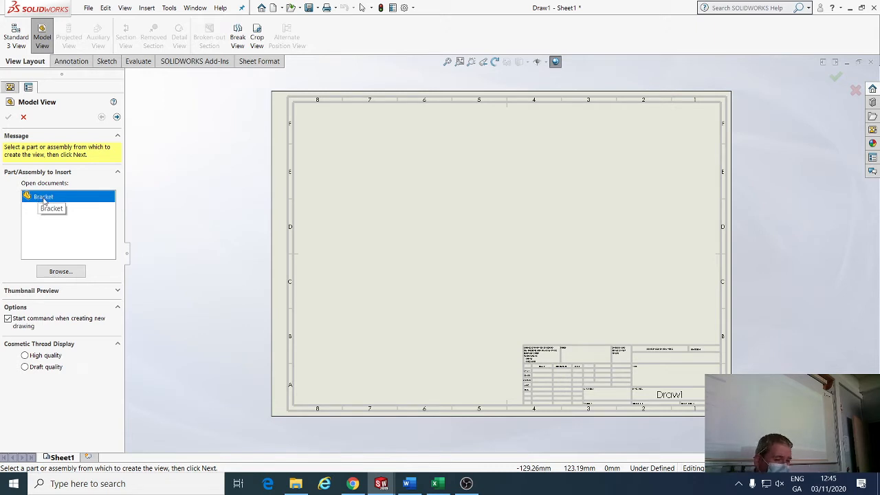
mouse_move(46, 199)
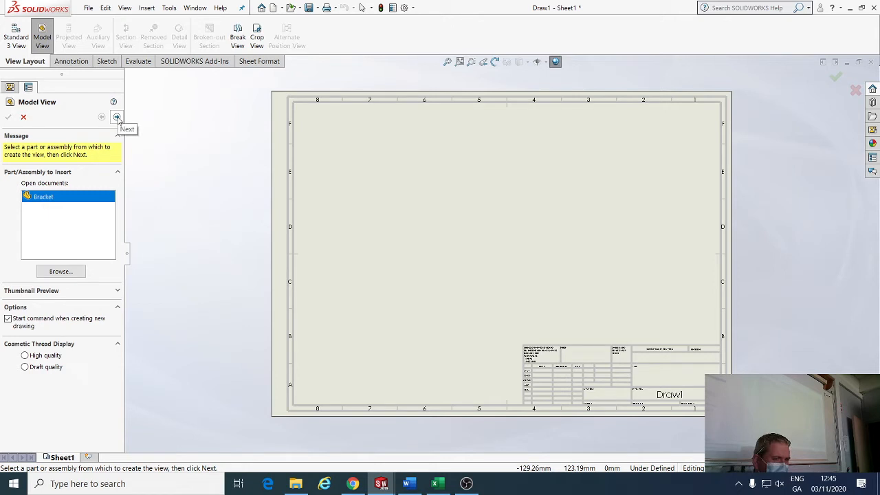
Step: Place the Bracket's Front orientation view on the sheet with a projected view
click(117, 117)
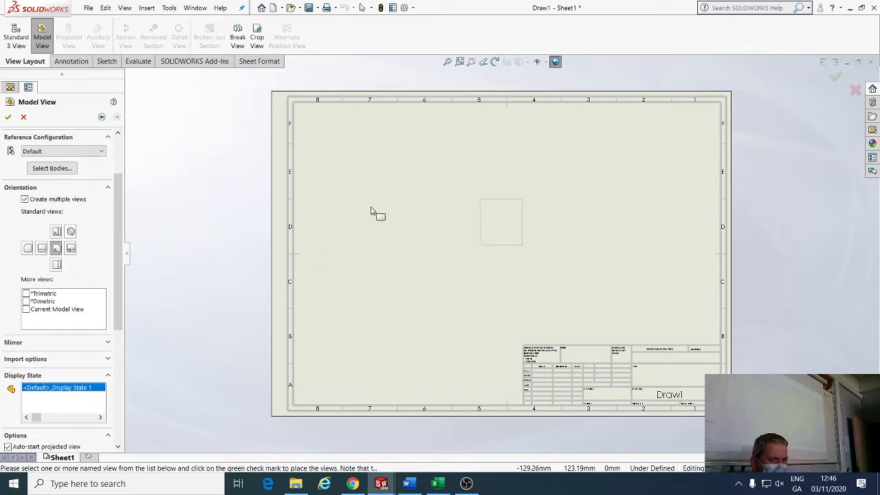
mouse_move(361, 233)
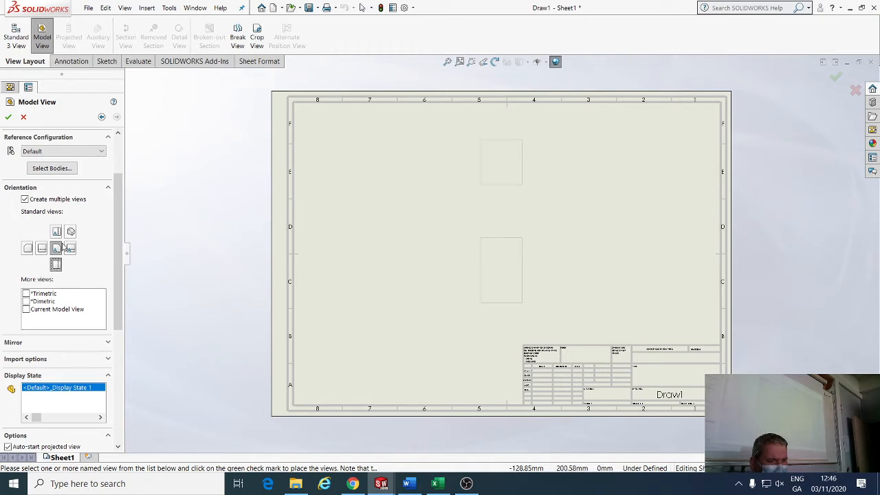
click(836, 77)
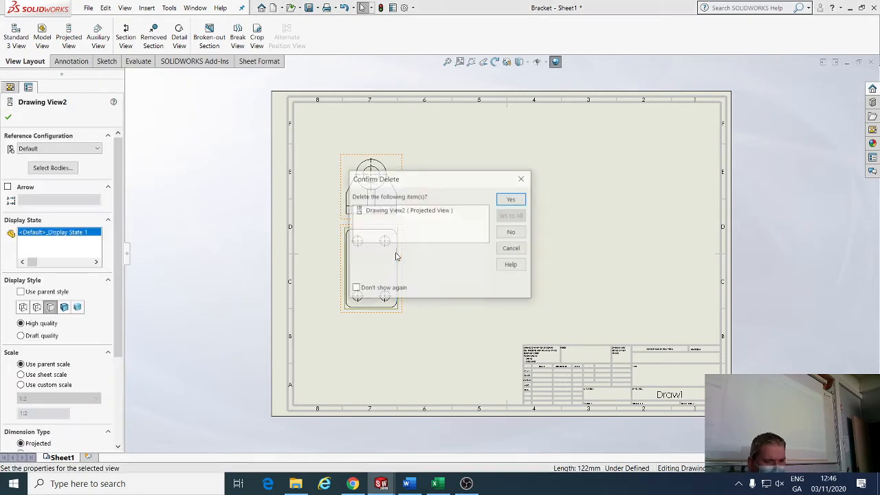
Step: Delete the extra projected Drawing View2 and select Drawing View1's properties
click(511, 200)
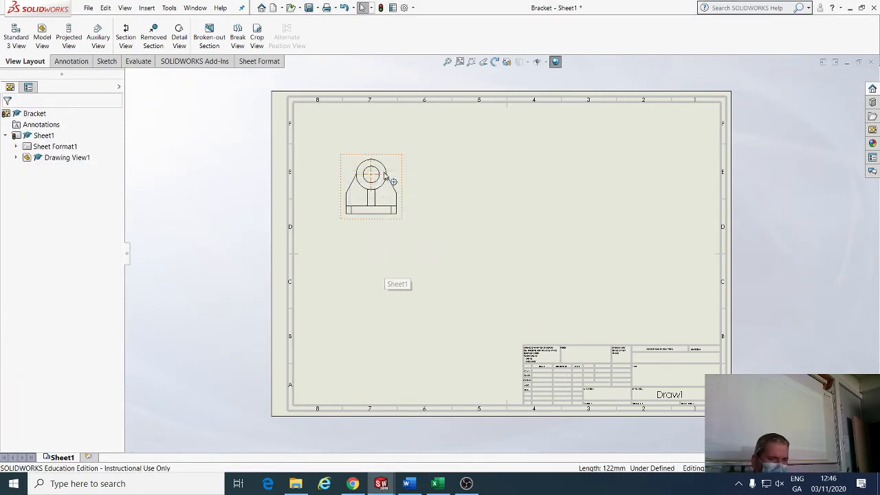
click(371, 186)
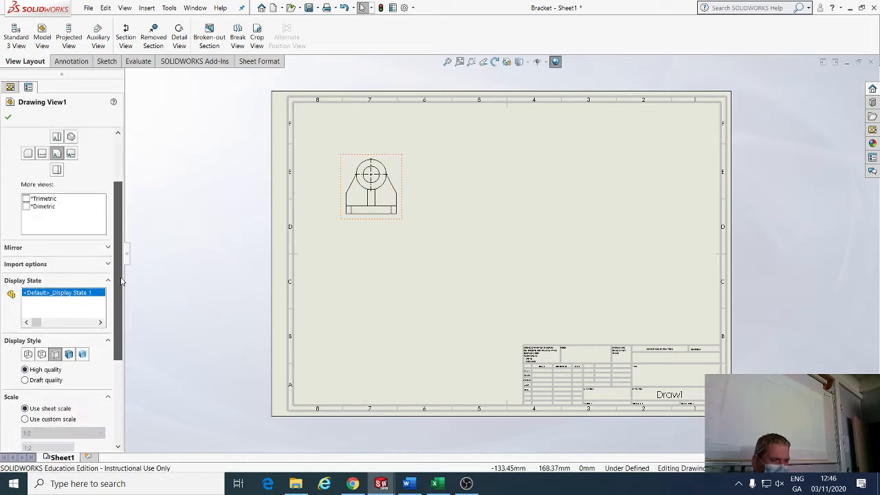
Step: Give the front view a larger custom scale and shift it slightly down-right
scroll(down, 3)
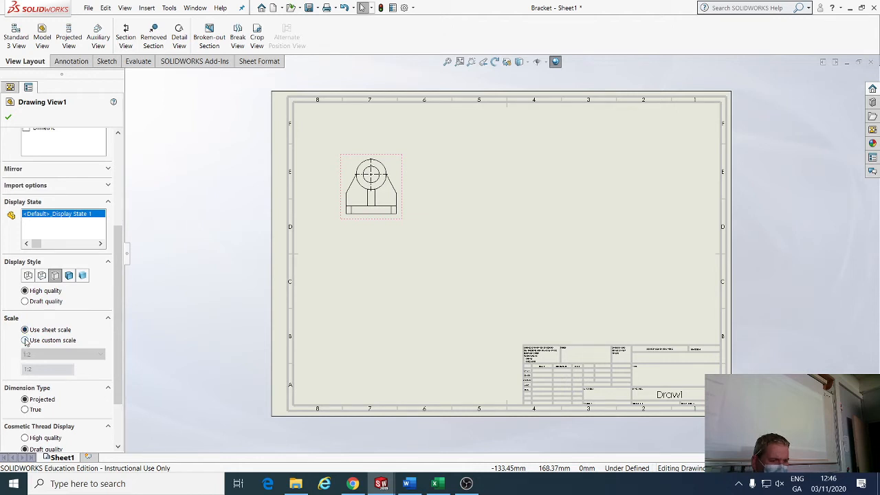
click(100, 353)
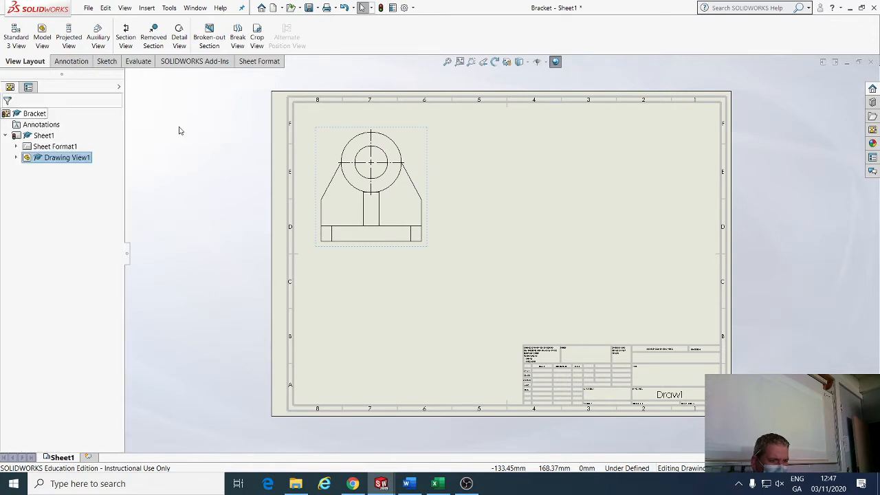
drag(371, 185, 393, 206)
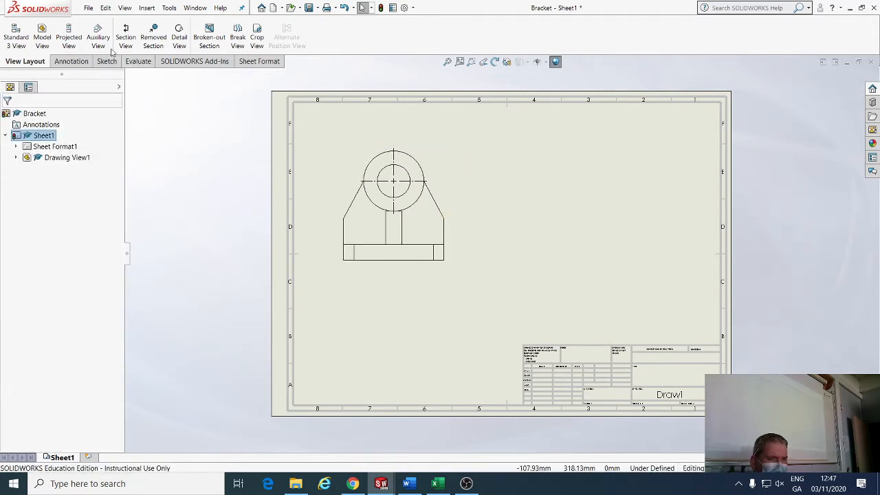
mouse_move(69, 33)
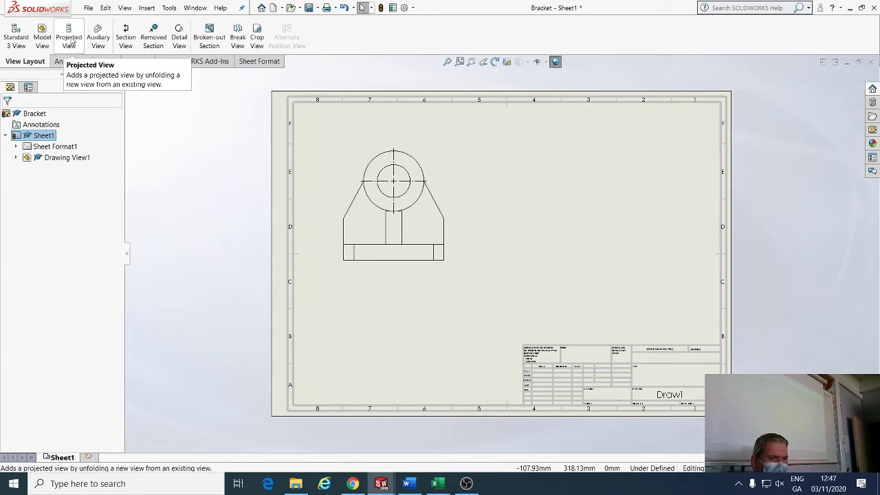
Step: Add projected right-side and top views beside and below the front view
click(69, 36)
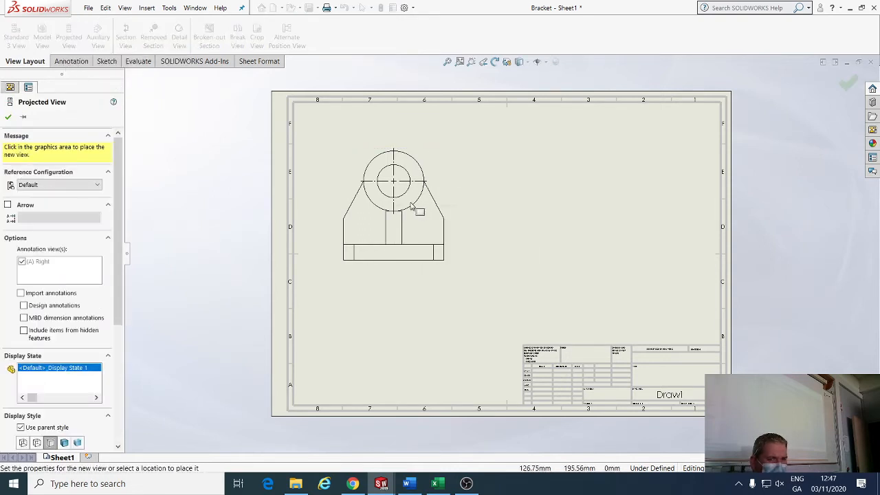
click(583, 207)
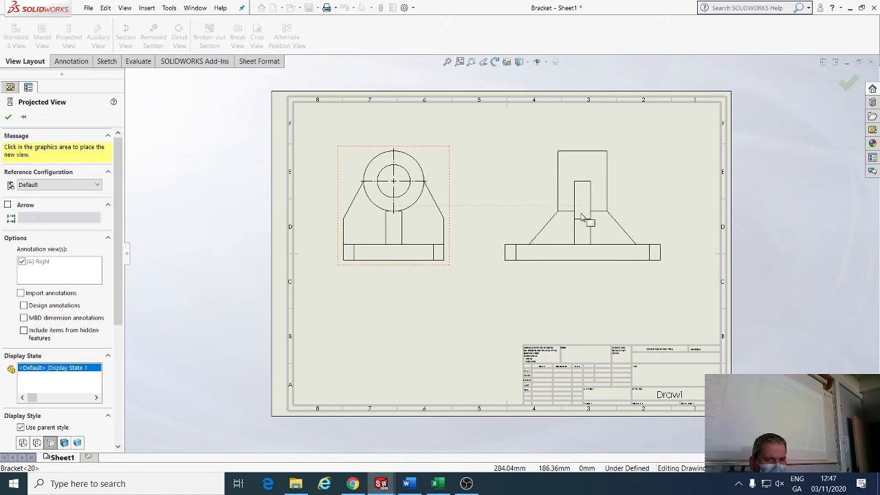
click(422, 308)
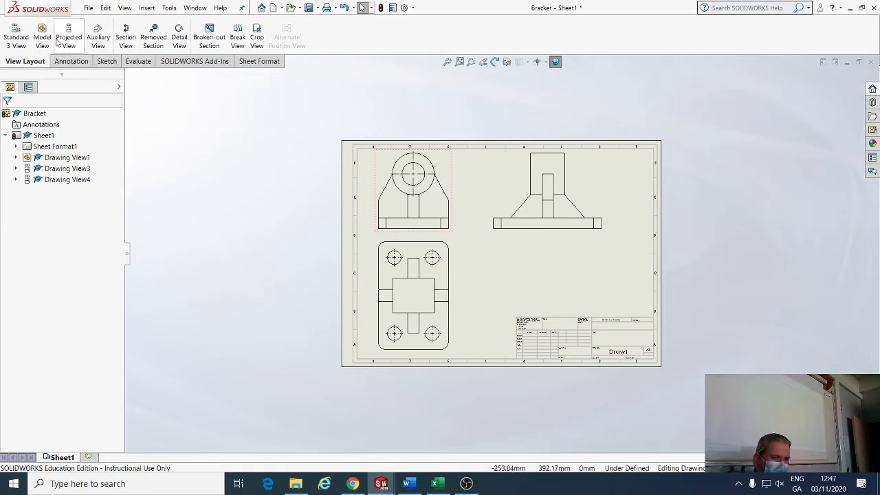
mouse_move(42, 34)
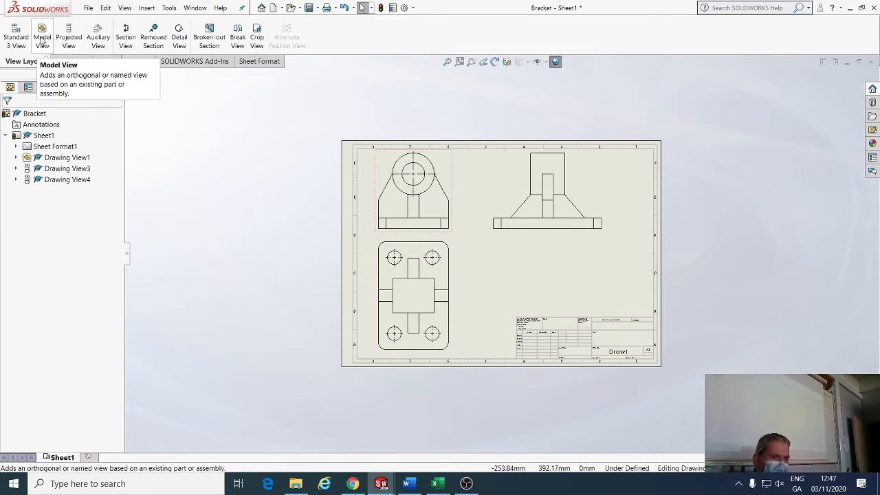
Step: Insert a Trimetric model view of the Bracket in the lower-right sheet area
click(42, 33)
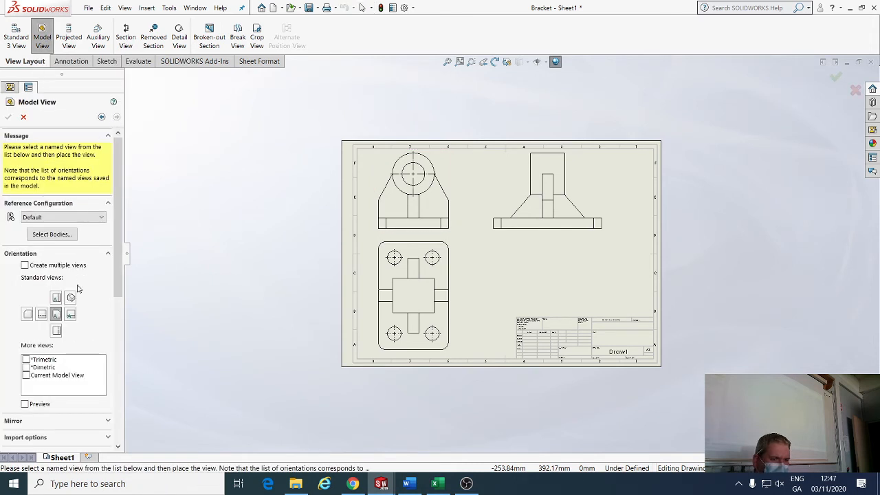
click(45, 359)
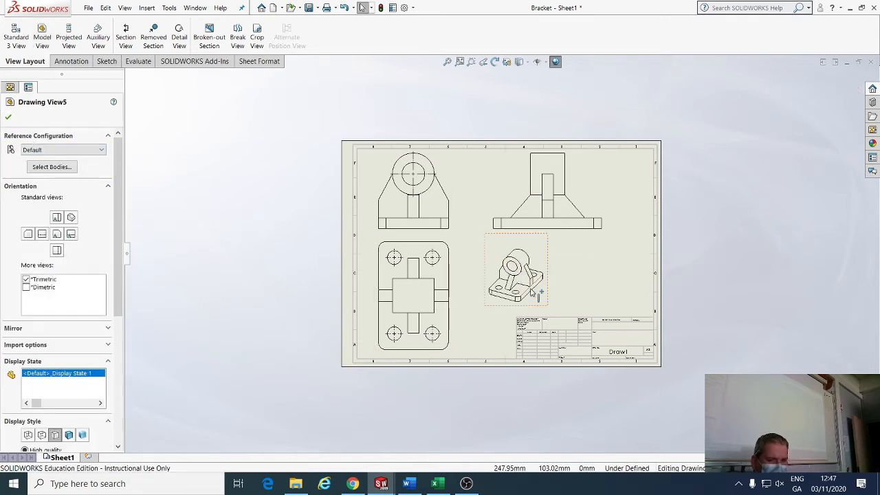
scroll(down, 3)
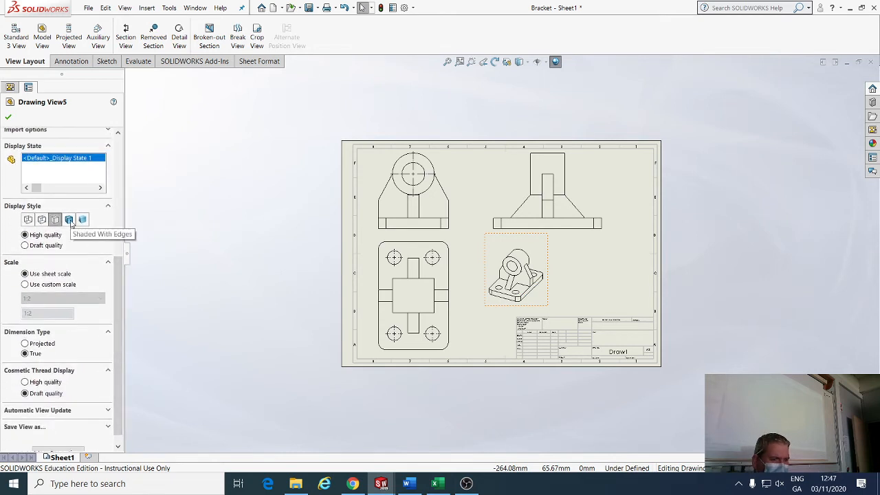
Step: Set the trimetric view to Shaded With Edges and a custom scale of 0.75:1
click(69, 219)
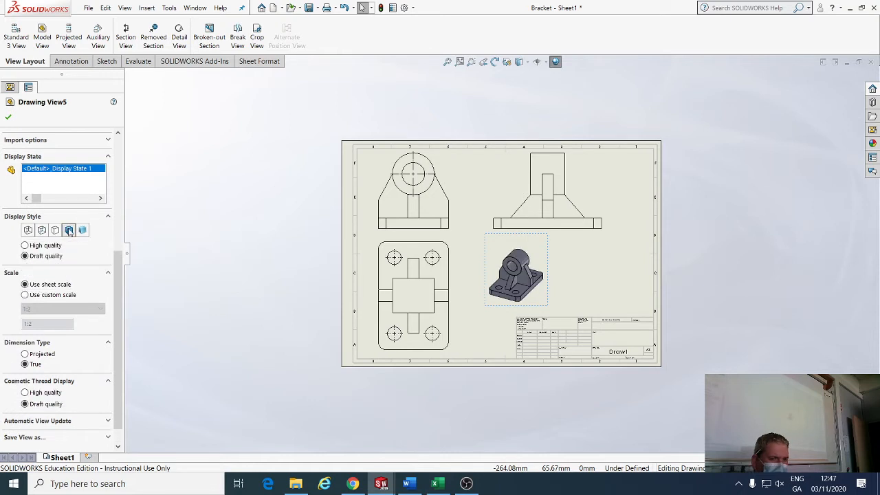
click(68, 230)
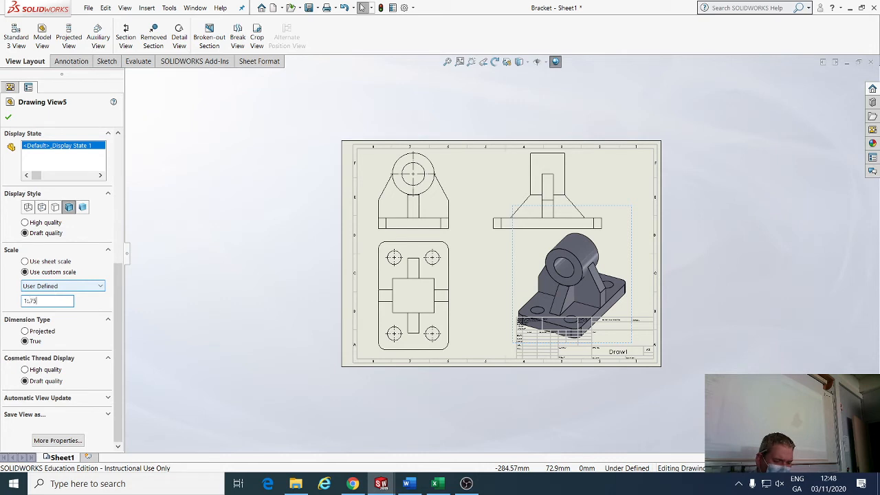
text(1:0.75)
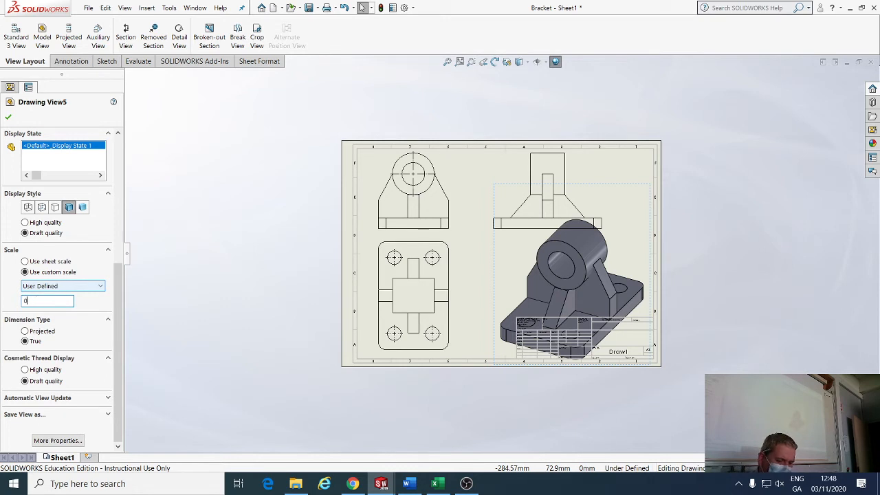
text(75:1)
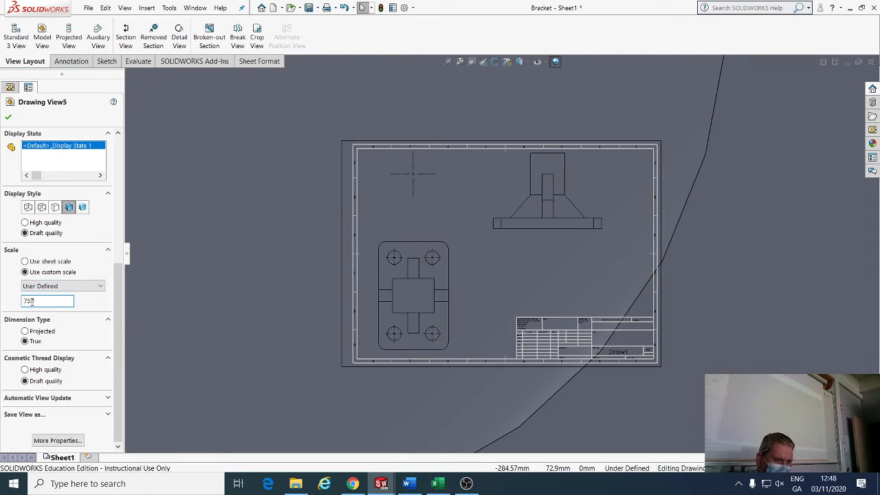
text(75:1)
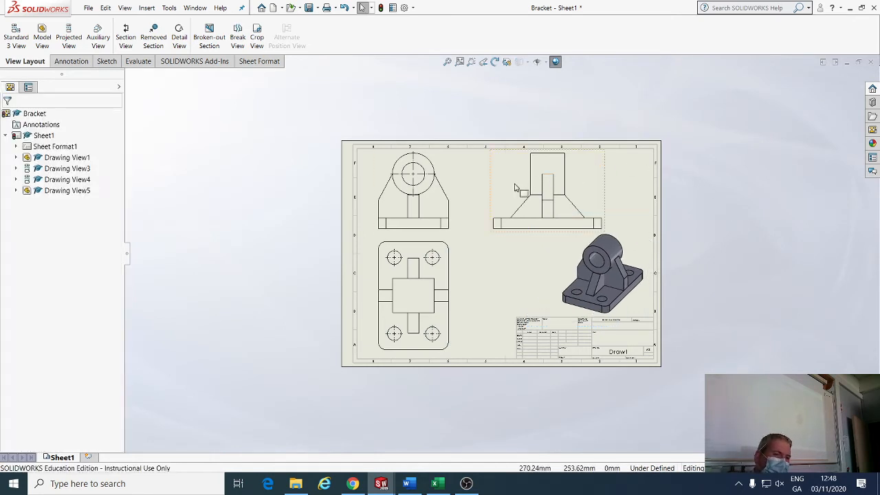
Step: Insert Model Items dimensions with Source set to Entire model
click(68, 61)
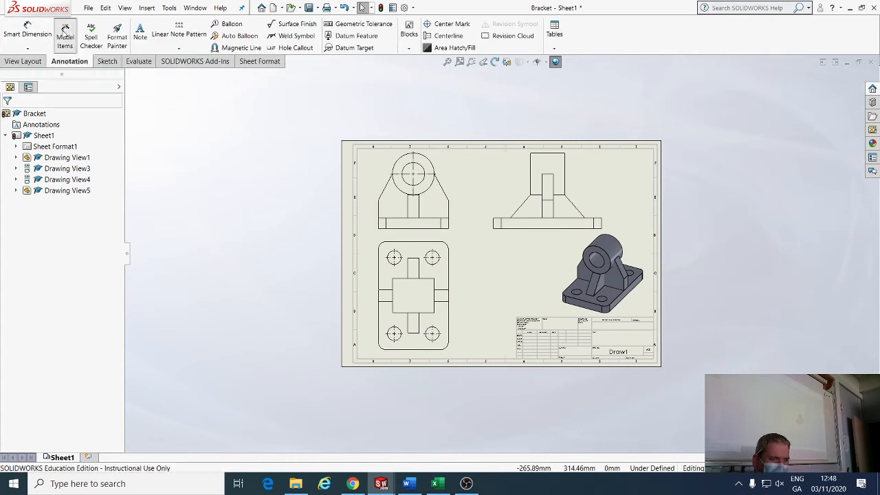
click(64, 34)
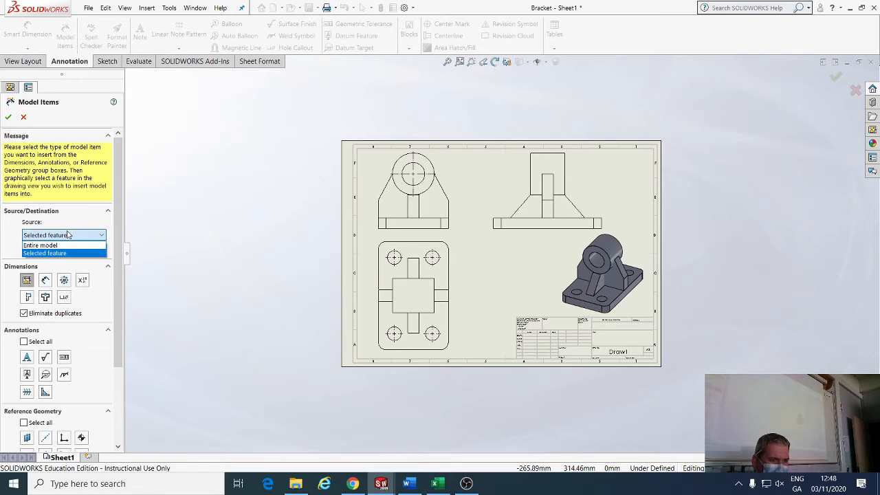
click(40, 245)
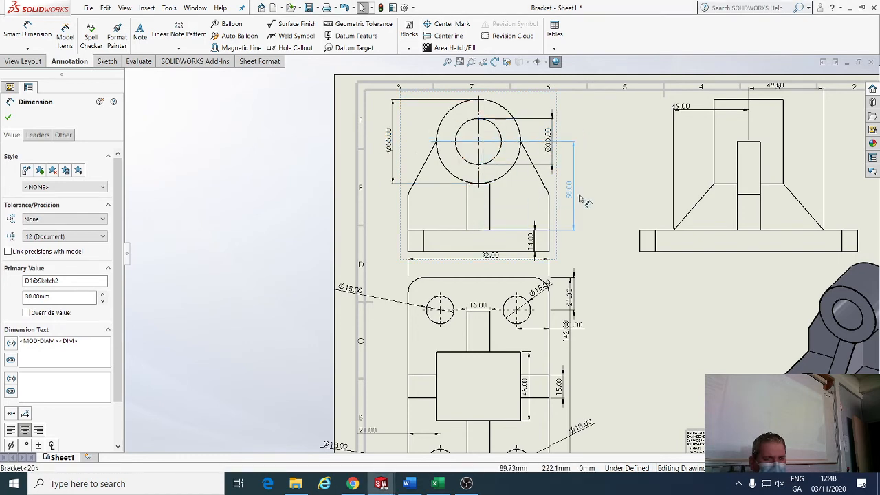
Step: Drag the 58.00 height and Ø18.00 hole dimensions to clearer spots beside the views
click(564, 186)
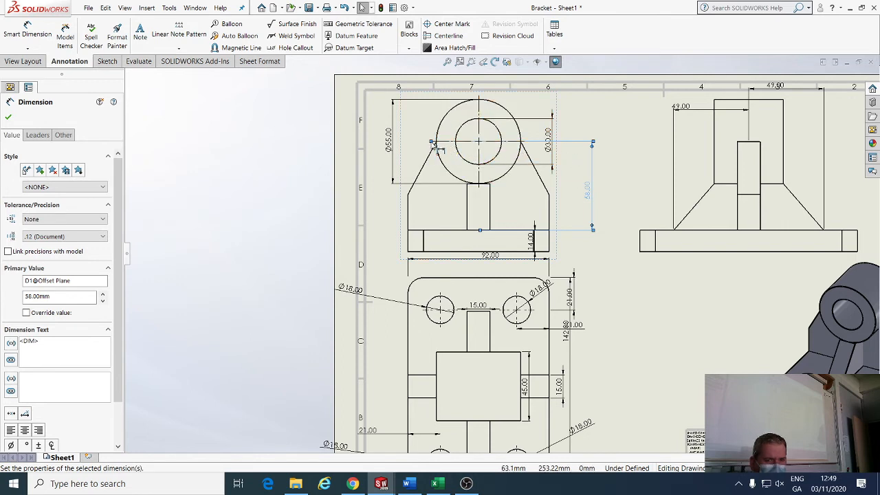
mouse_move(564, 148)
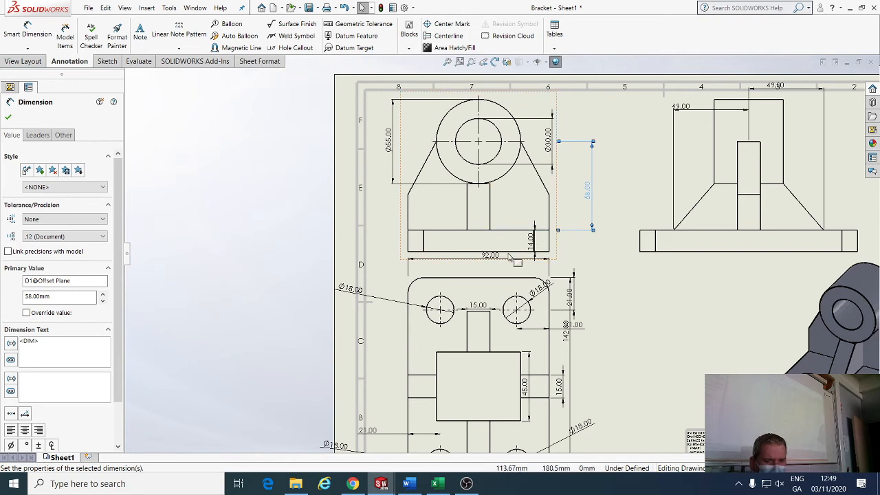
click(485, 262)
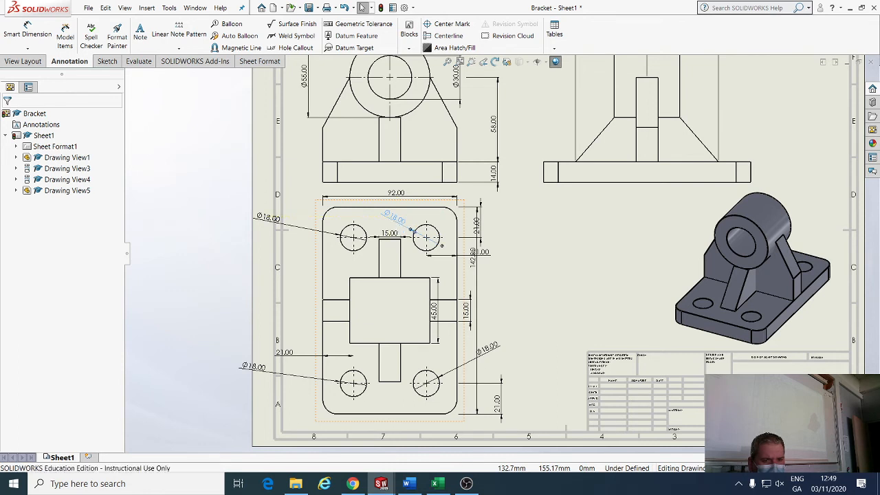
click(393, 233)
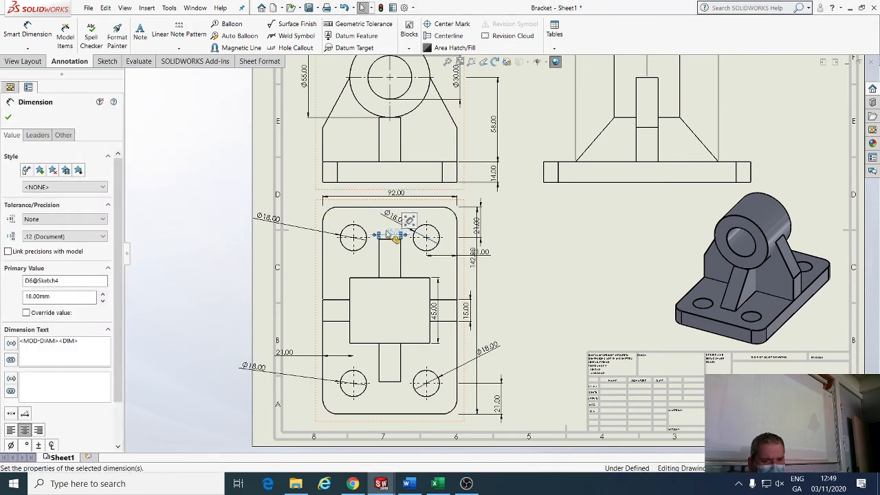
click(388, 309)
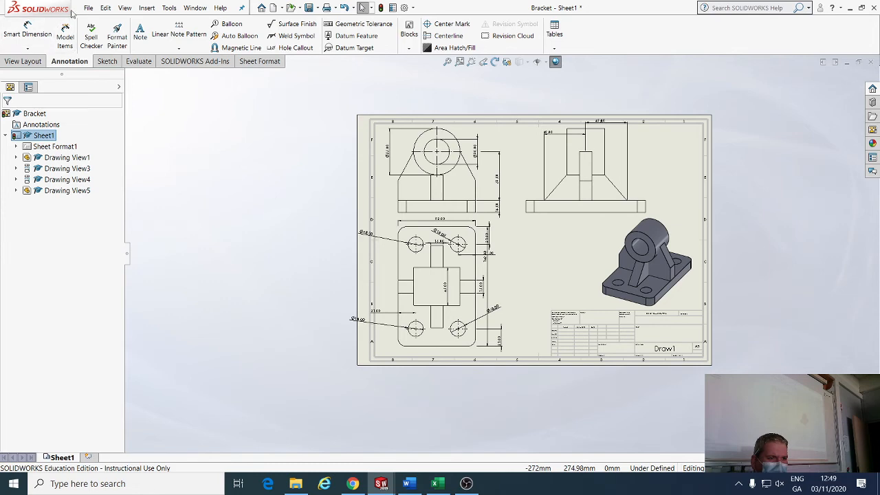
Step: Save the drawing via File > Save as 'Bracket Drawing'
click(88, 8)
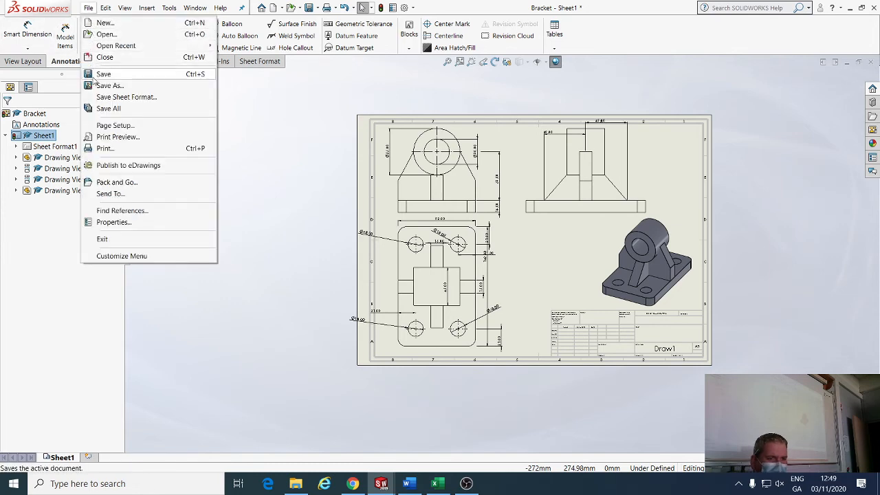
click(108, 85)
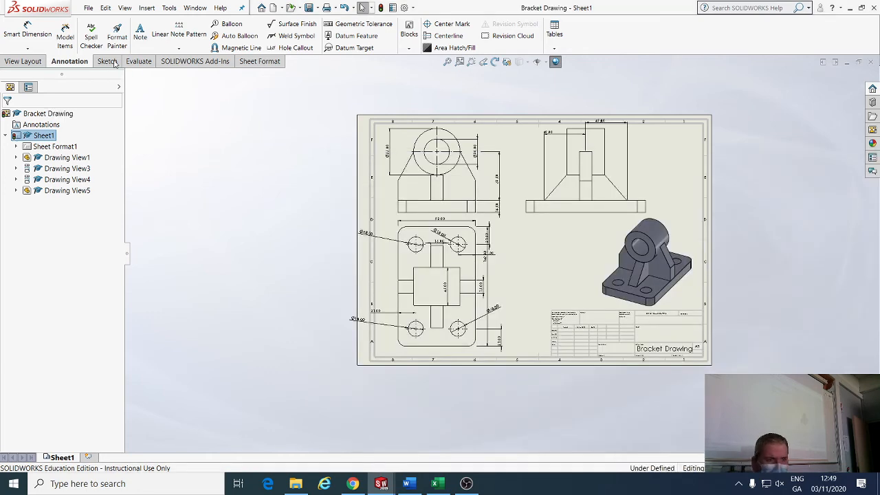
Step: Save a copy of Bracket Drawing via File > Save As in Adobe PDF format
click(89, 8)
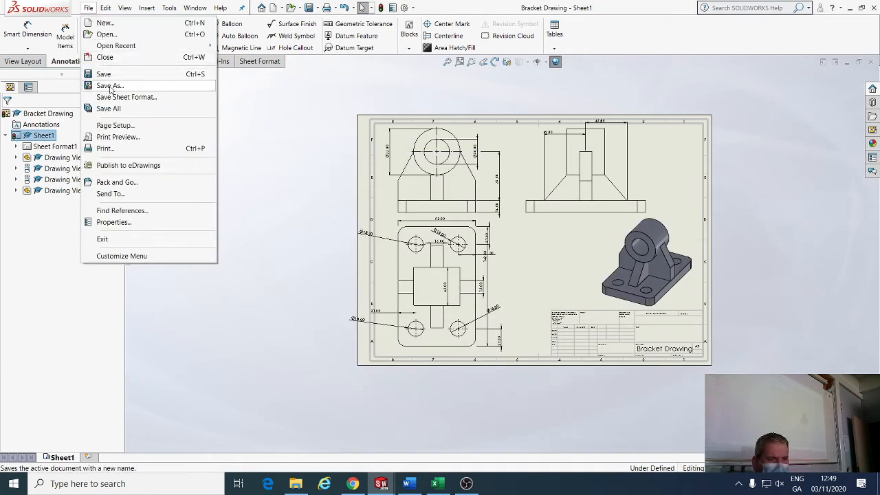
click(109, 85)
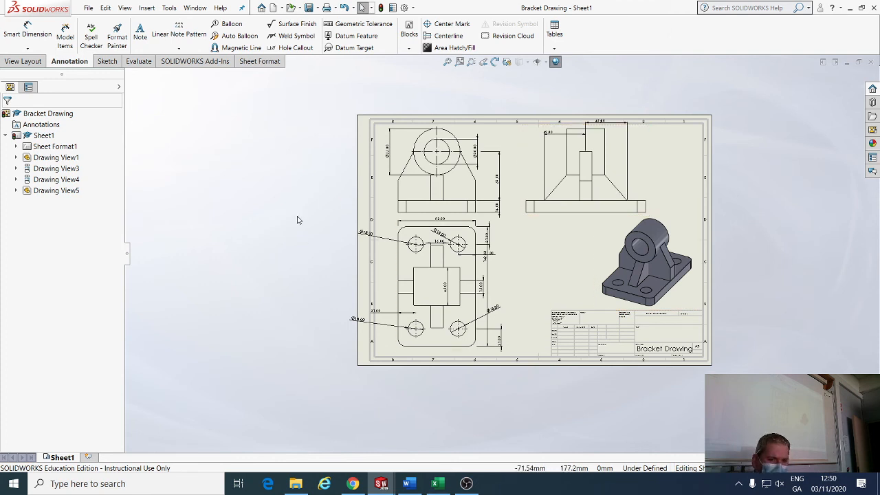
mouse_move(538, 243)
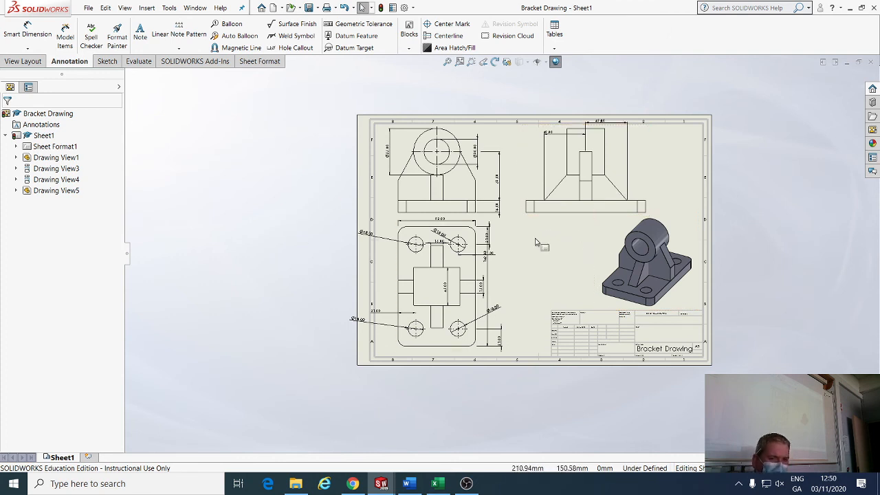
mouse_move(538, 231)
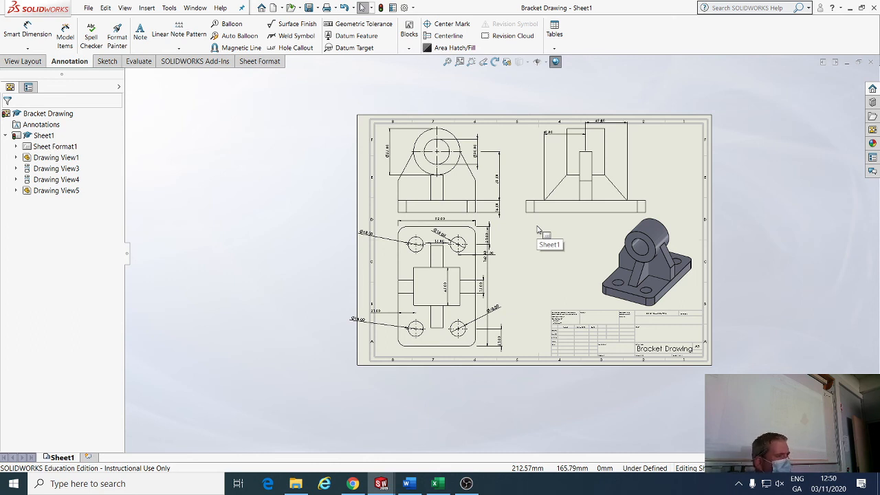
mouse_move(543, 234)
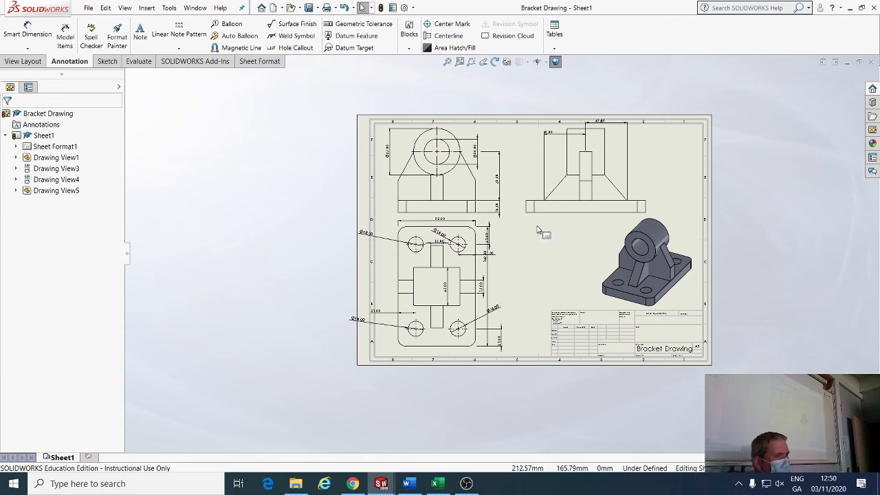